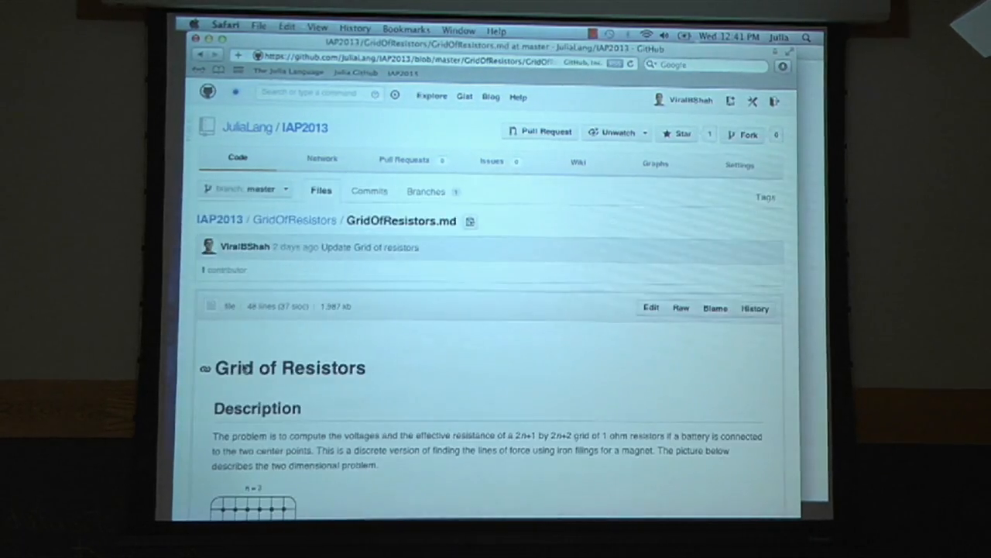
- Scroll through the GitHub Grid of Resistors README before switching to the folder listing
{"action": "scroll", "scroll_direction": "down", "scroll_amount": 3}
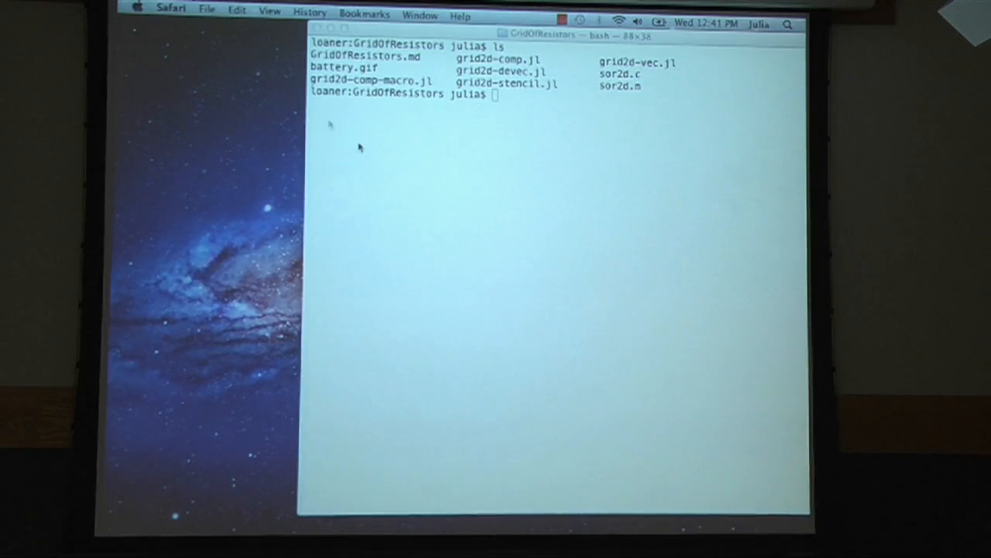
- Open the MATLAB sor2d.m script in emacs, point out its tic timing line, then quit
{"action": "left_click", "coordinate": [403, 199]}
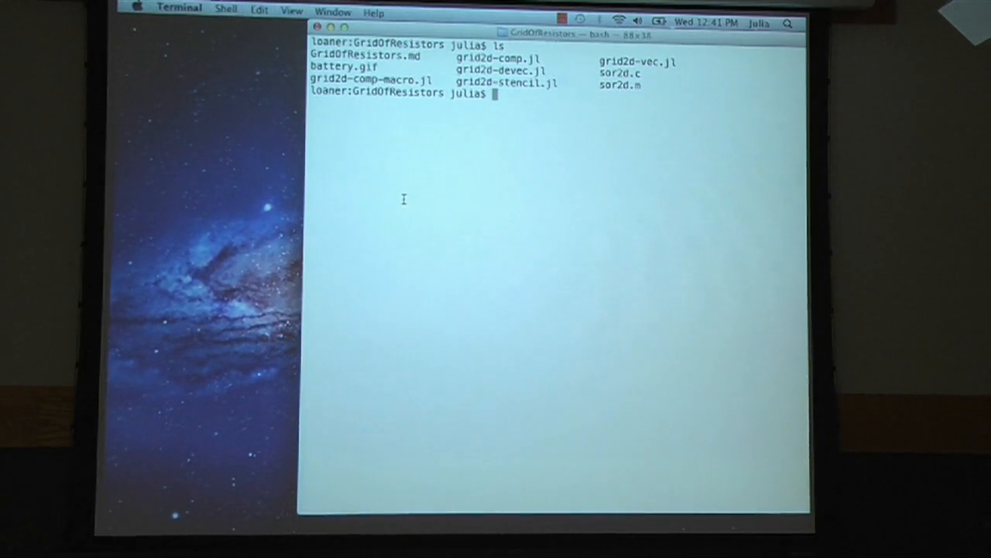
{"action": "type", "text": "emacs grid"}
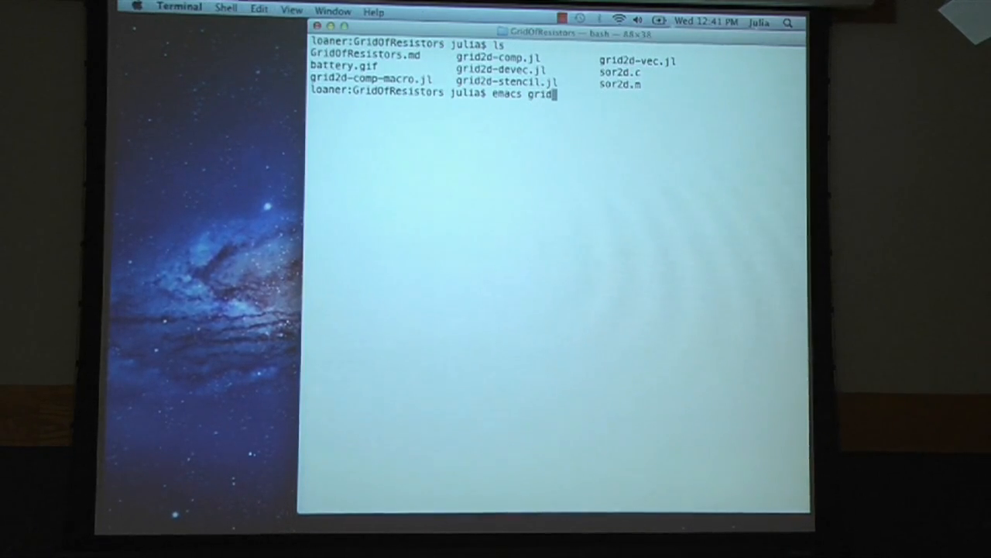
{"action": "type", "text": "2d-vec"}
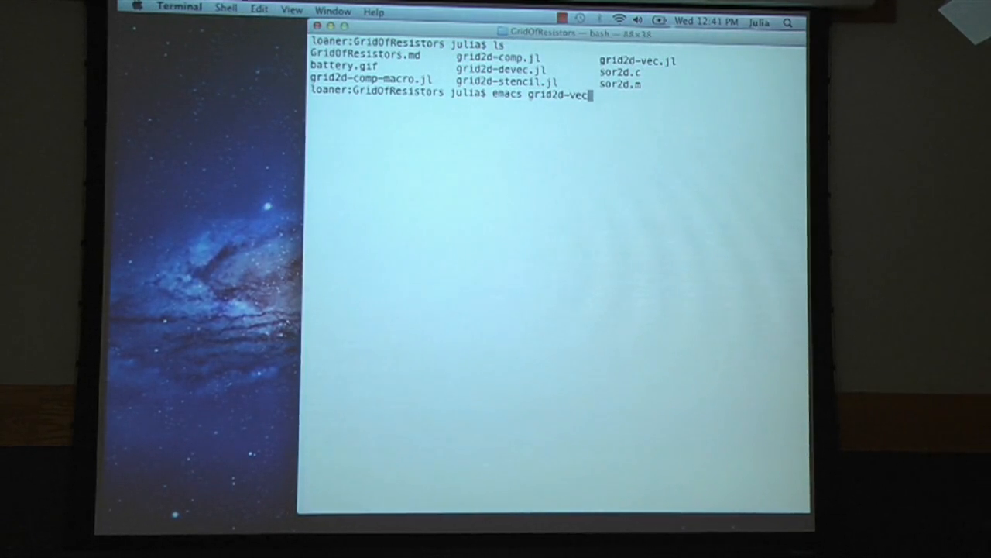
{"action": "type", "text": ".jl"}
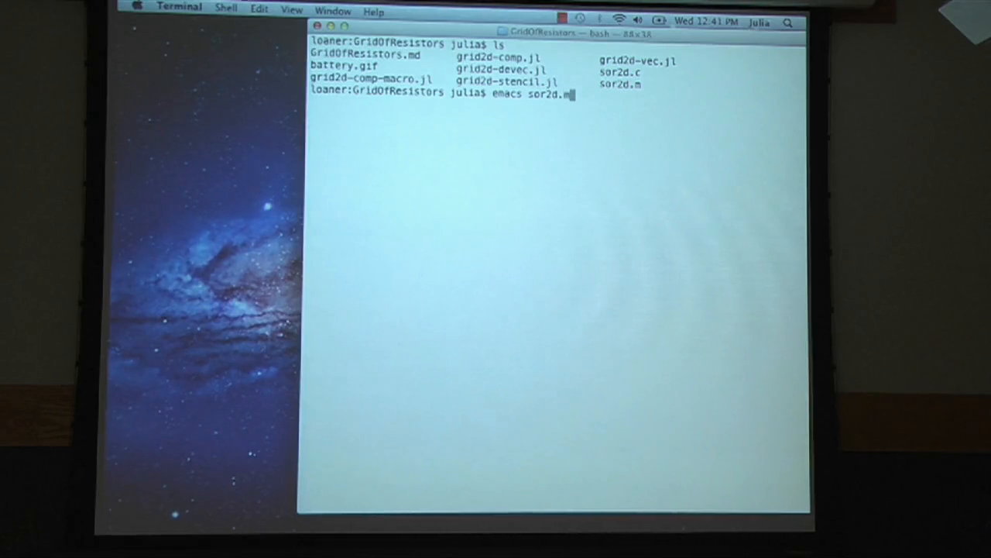
{"action": "key", "text": "Return"}
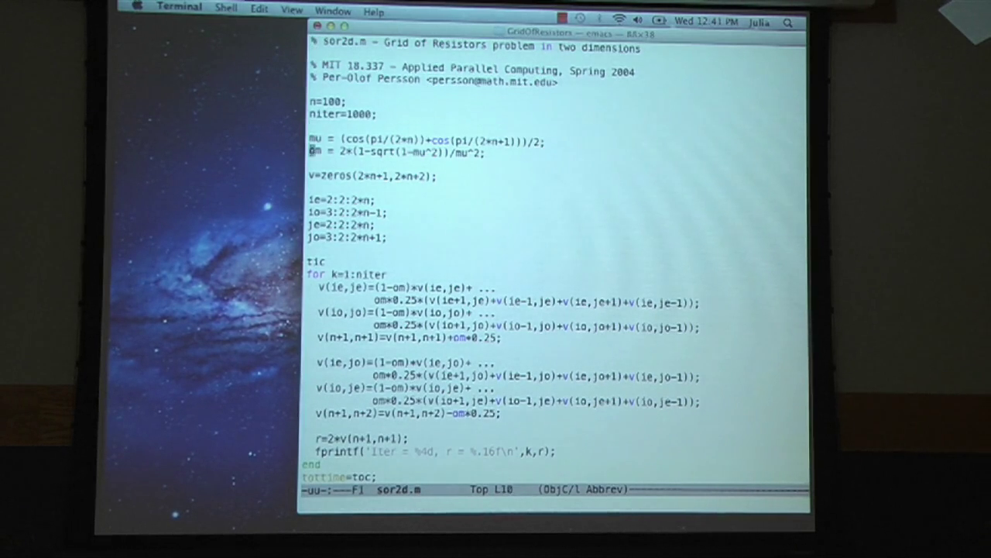
{"action": "left_click", "coordinate": [310, 261]}
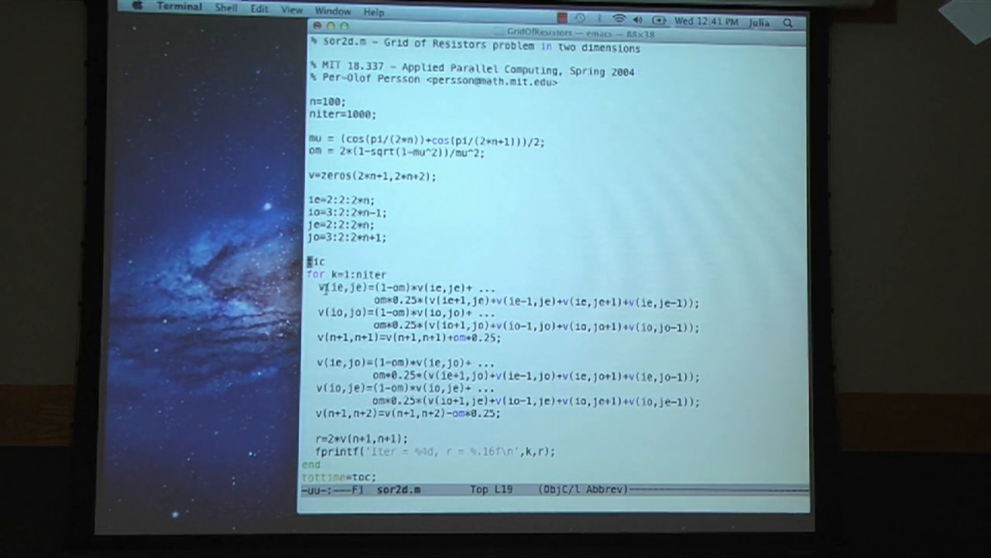
{"action": "double_click", "coordinate": [338, 287]}
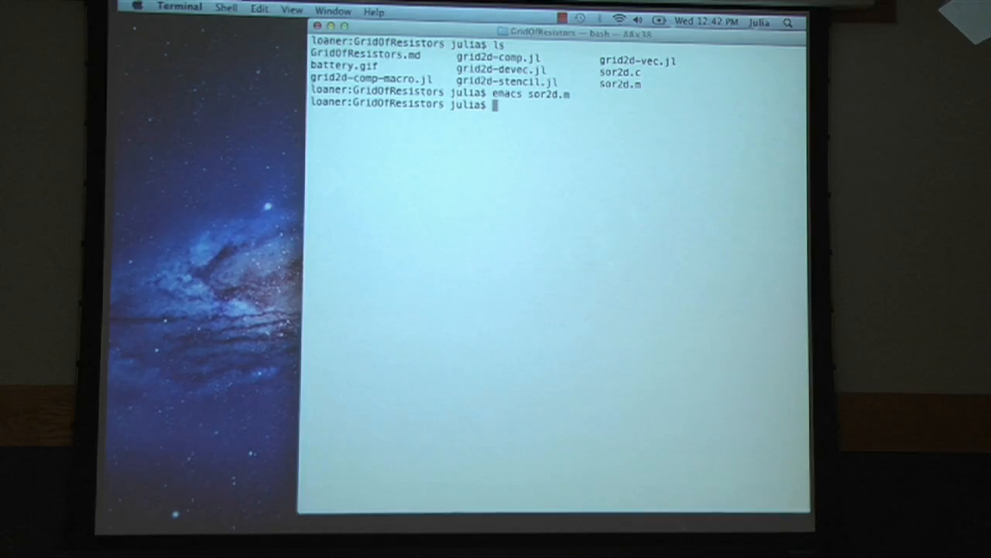
- Open grid2d-vec.jl in emacs with tab completion and add a second bash tab
{"action": "type", "text": "emacs grid2d-ve"}
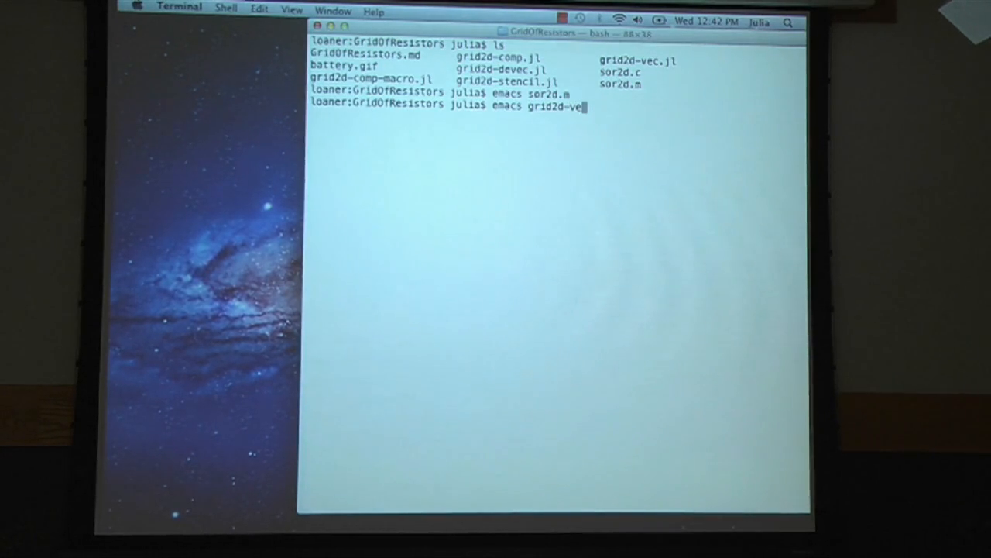
{"action": "key", "text": "Return"}
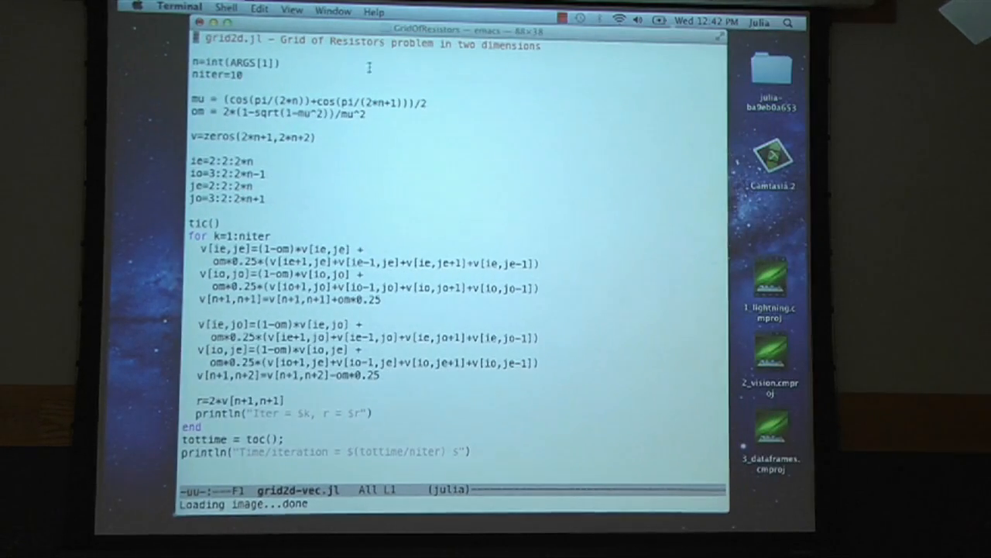
{"action": "mouse_move", "coordinate": [490, 279]}
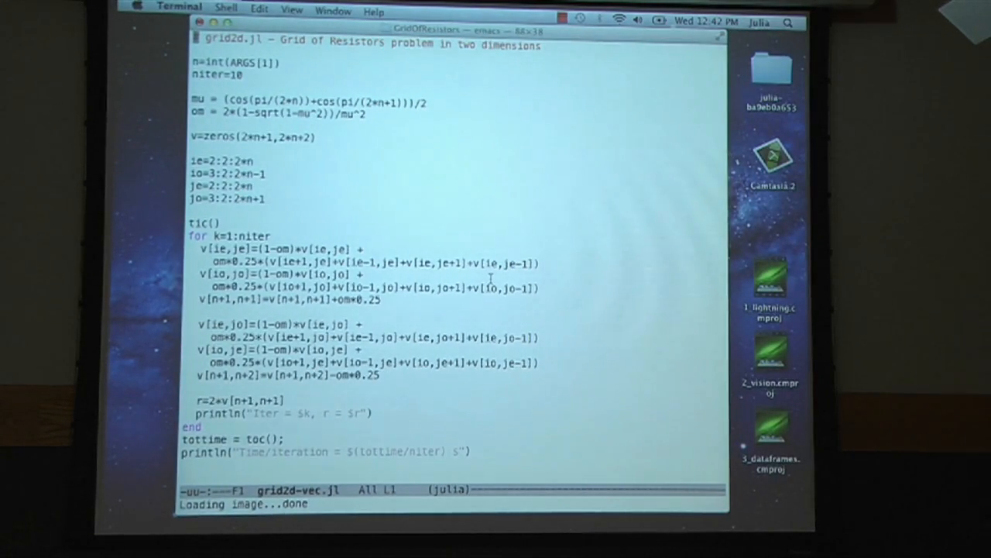
{"action": "mouse_move", "coordinate": [290, 123]}
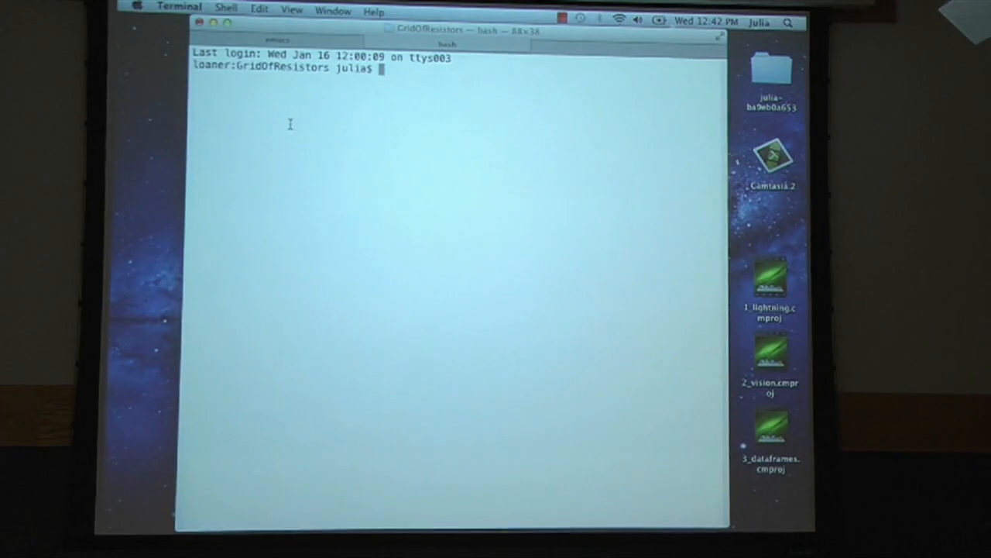
{"action": "mouse_move", "coordinate": [292, 33]}
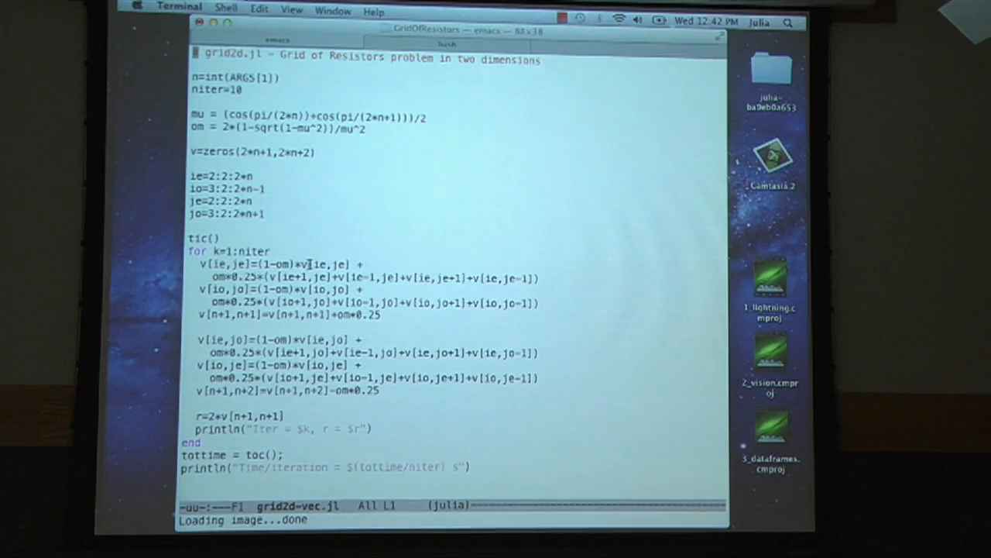
{"action": "double_click", "coordinate": [329, 265]}
{"action": "type", "text": "./"}
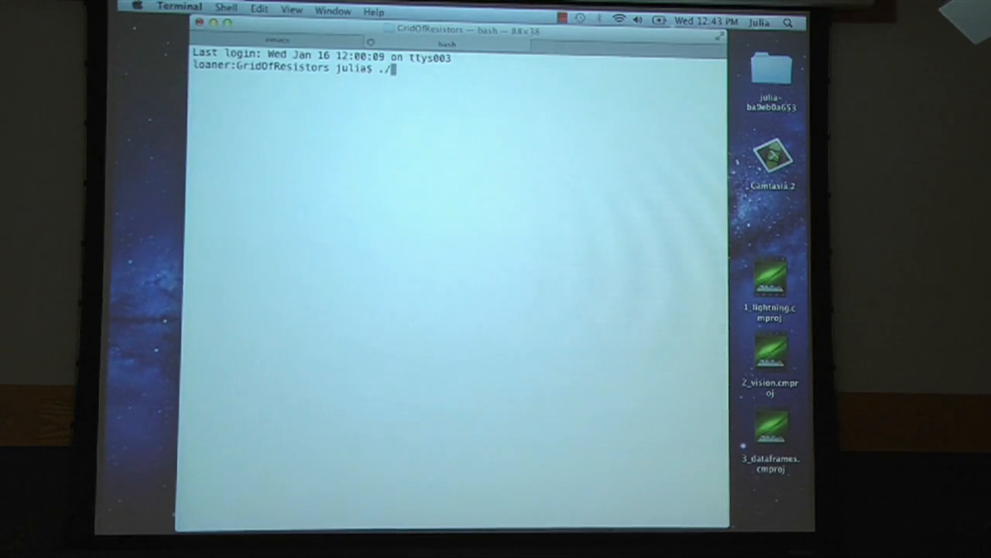
- Launch Julia via ~/julia/julia after ./julia fails, then evaluate 2:2:200
{"action": "key", "text": "Return"}
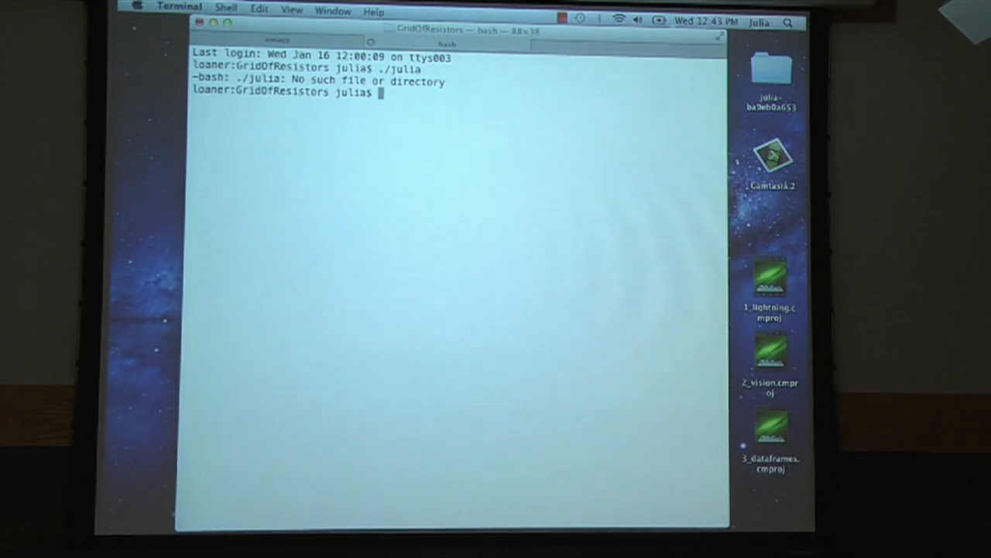
{"action": "type", "text": "~/julia/jul"}
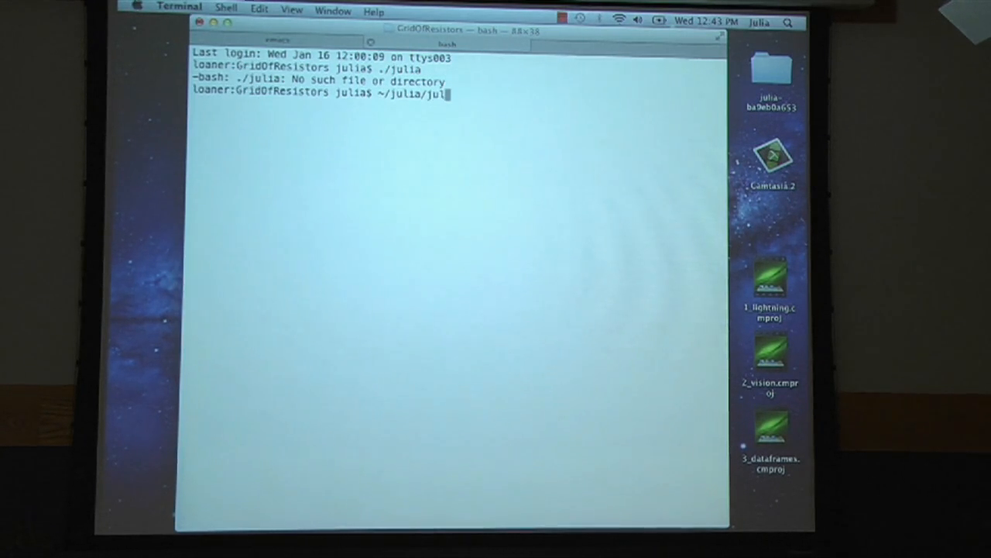
{"action": "key", "text": "Return"}
{"action": "type", "text": "2:2:"}
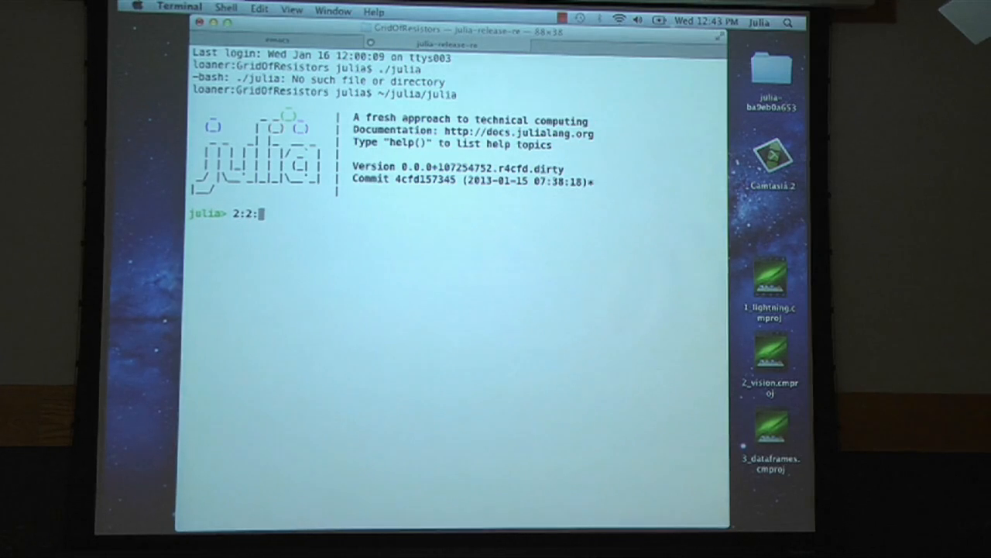
{"action": "type", "text": "200"}
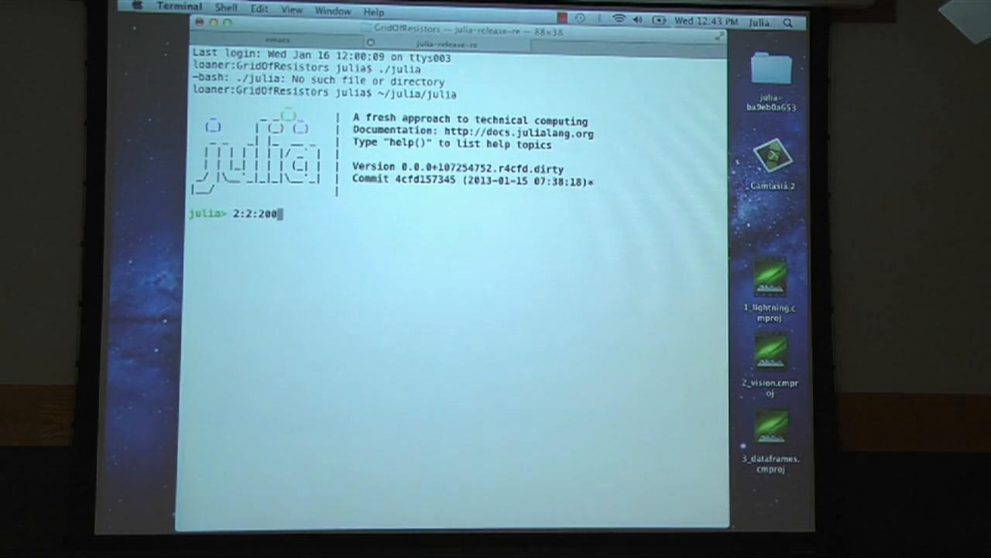
{"action": "key", "text": "Return"}
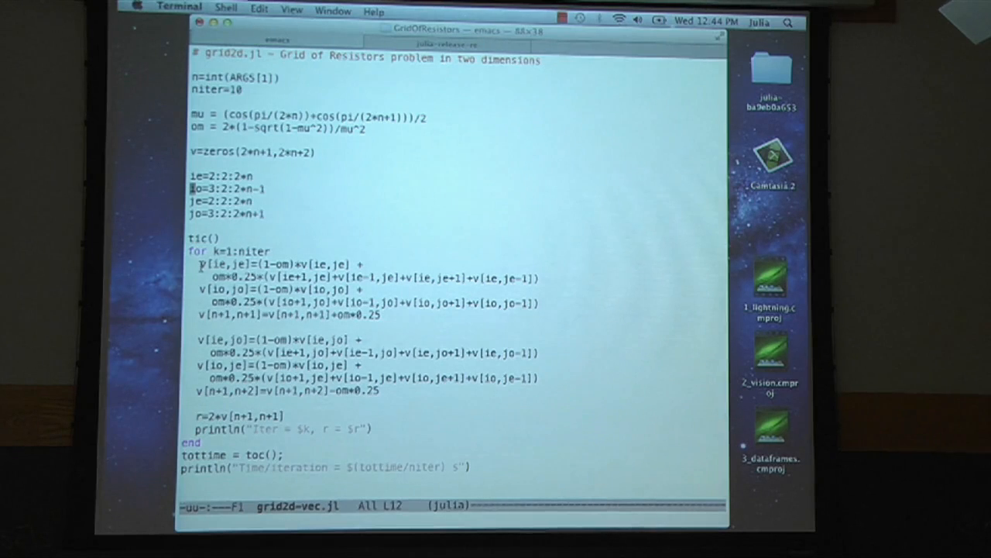
- Highlight the averaging update line in grid2d-vec.jl, then exit Julia in the bash tab
{"action": "left_click_drag", "start_coordinate": [198, 264], "coordinate": [550, 278]}
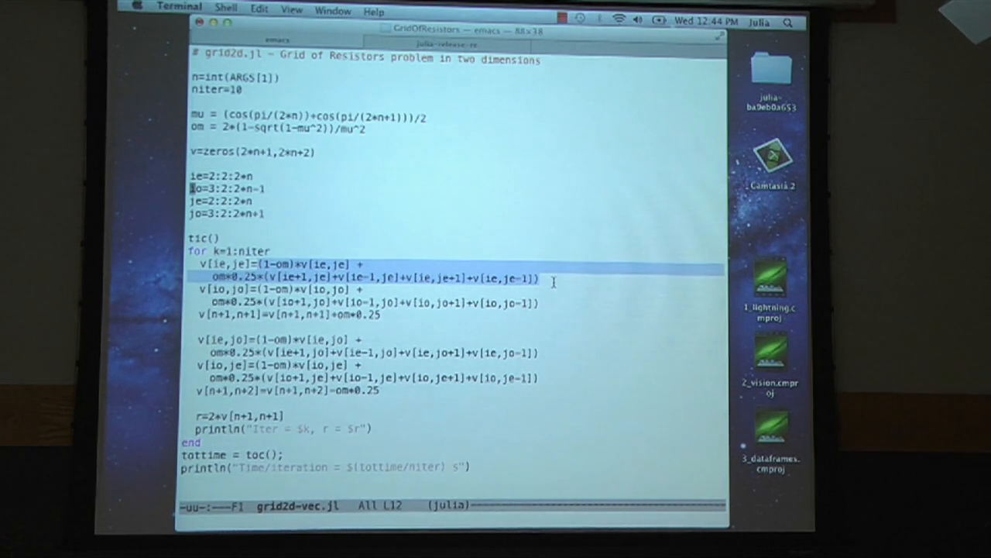
{"action": "left_click", "coordinate": [554, 282]}
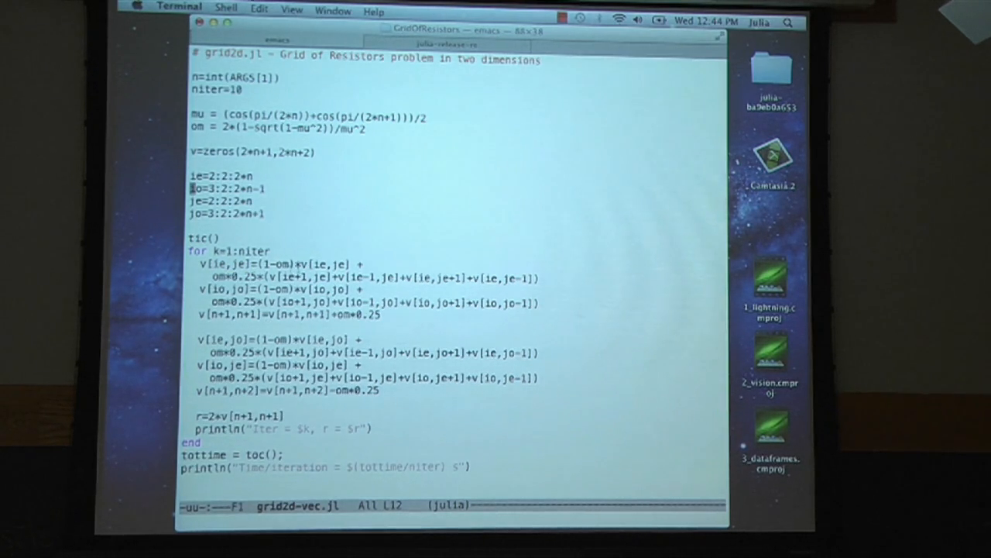
{"action": "double_click", "coordinate": [326, 264]}
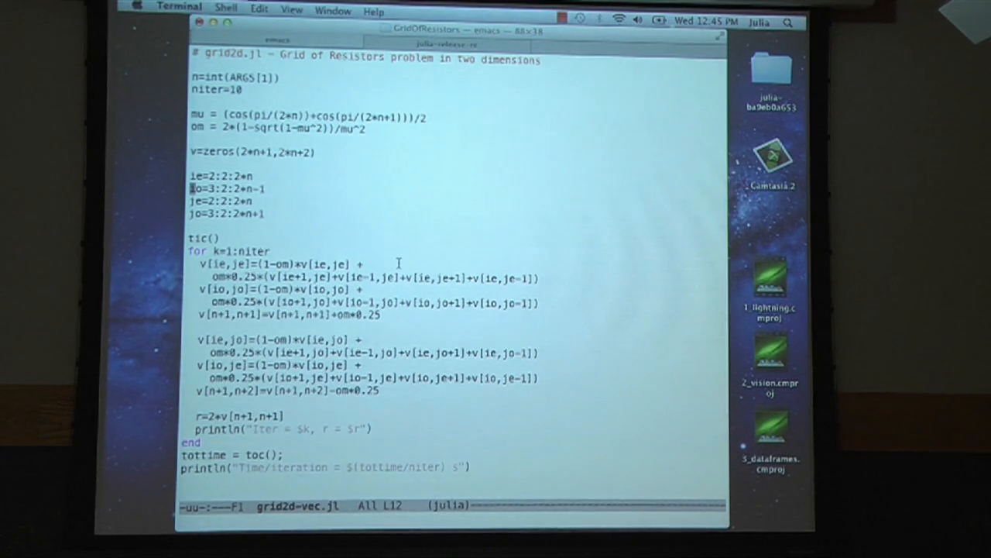
{"action": "mouse_move", "coordinate": [438, 98]}
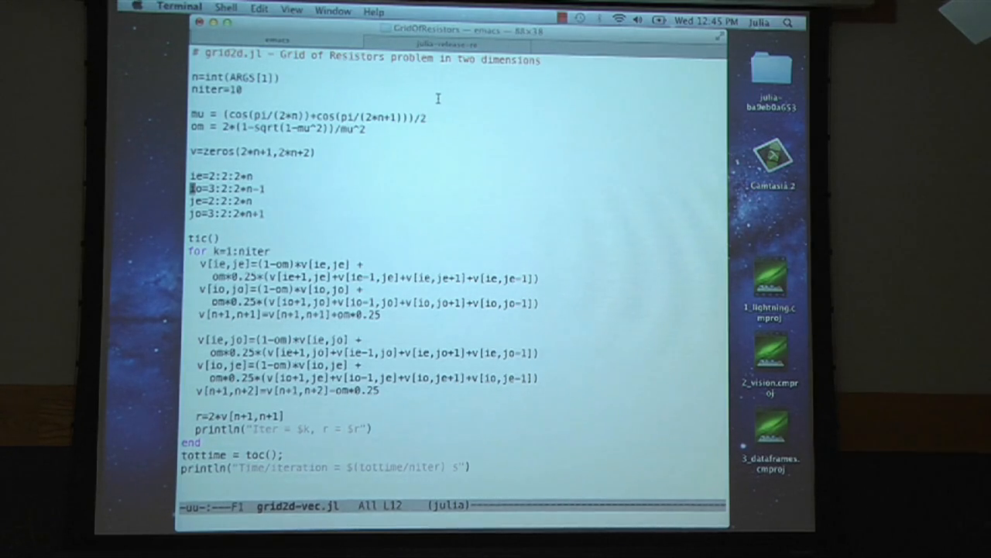
{"action": "mouse_move", "coordinate": [308, 271]}
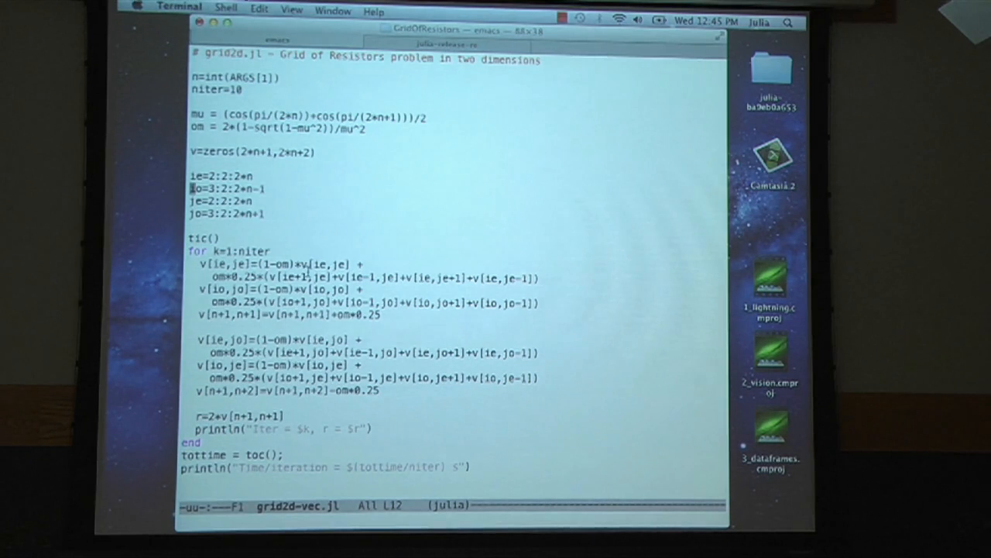
{"action": "double_click", "coordinate": [325, 264]}
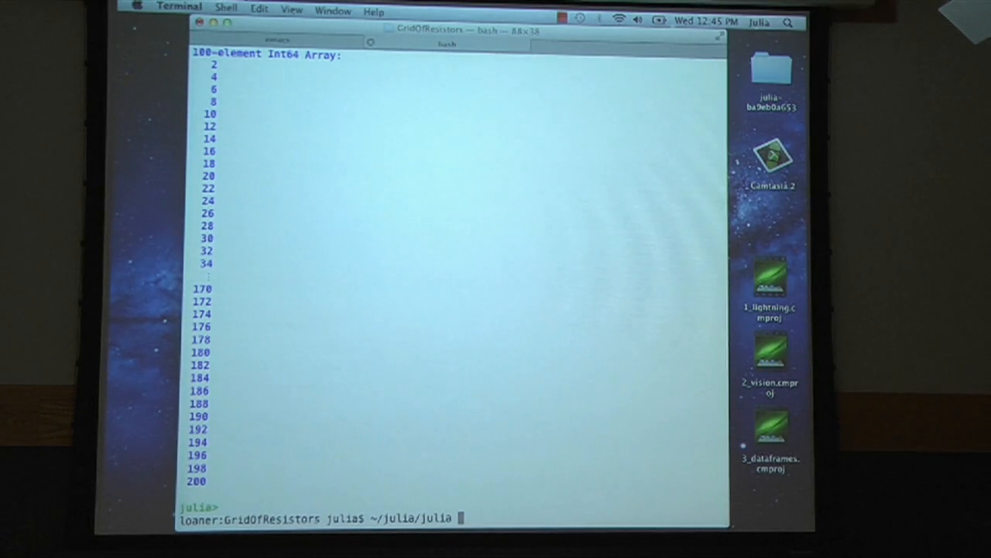
- Time grid2d-vec.jl with n of 1000, finishing in about 2.94 seconds
{"action": "type", "text": "grid2d-vec.jl"}
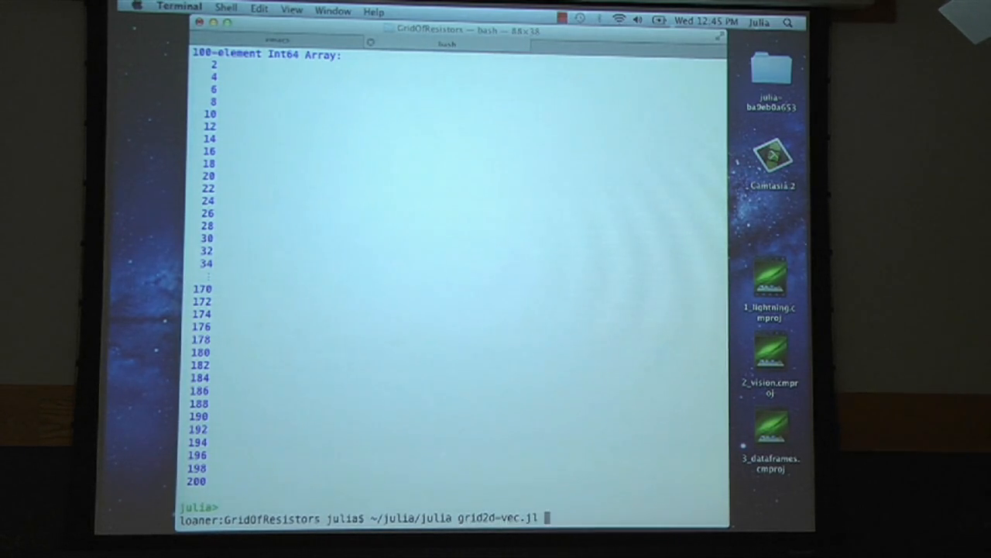
{"action": "type", "text": "1000"}
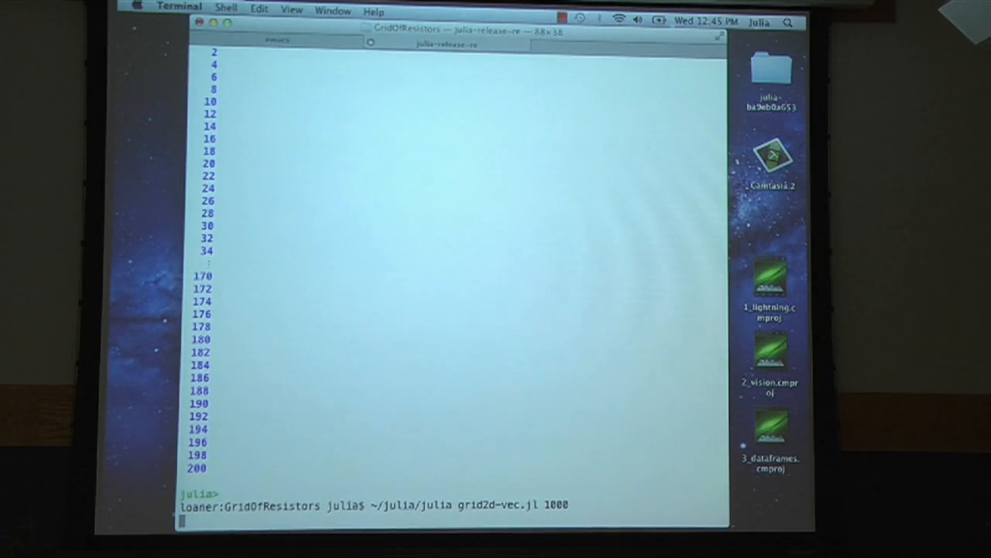
{"action": "key", "text": "Return"}
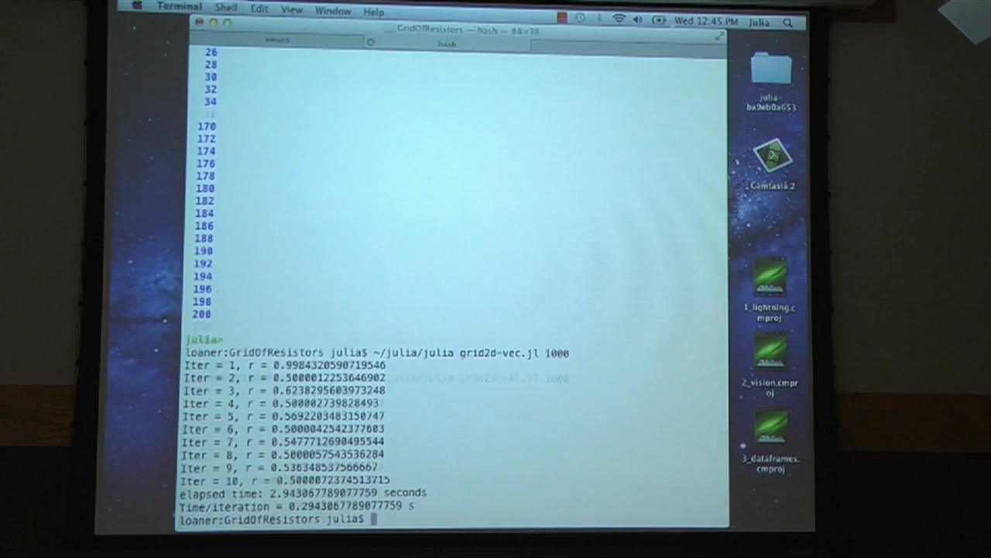
{"action": "key", "text": "Up"}
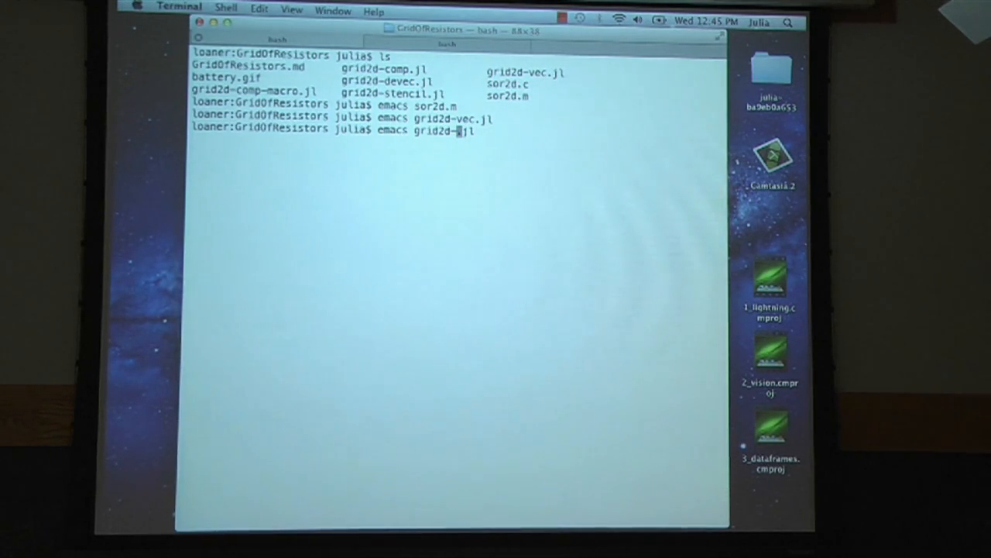
- Open grid2d-devec.jl in emacs to show its nested-loop do_sor function
{"action": "type", "text": "dec"}
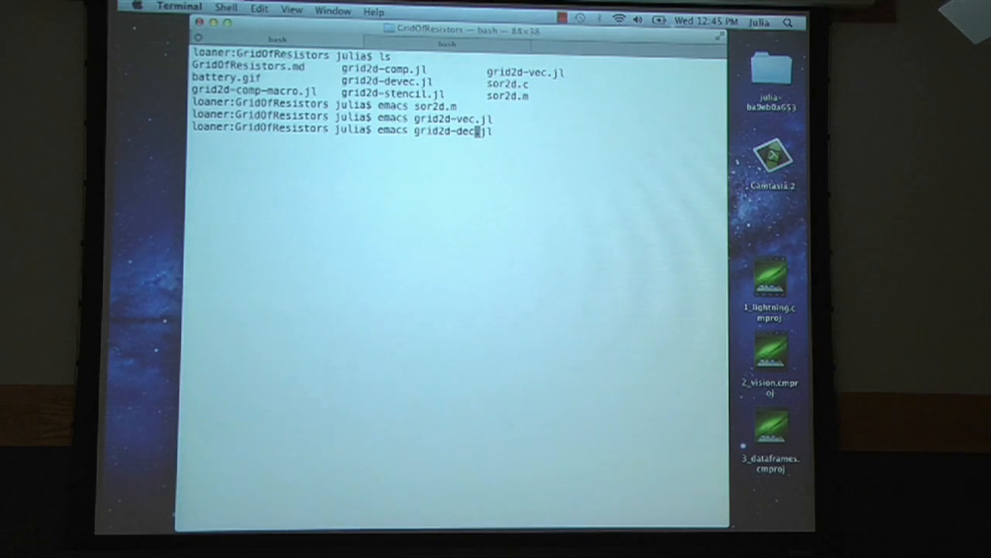
{"action": "key", "text": "Return"}
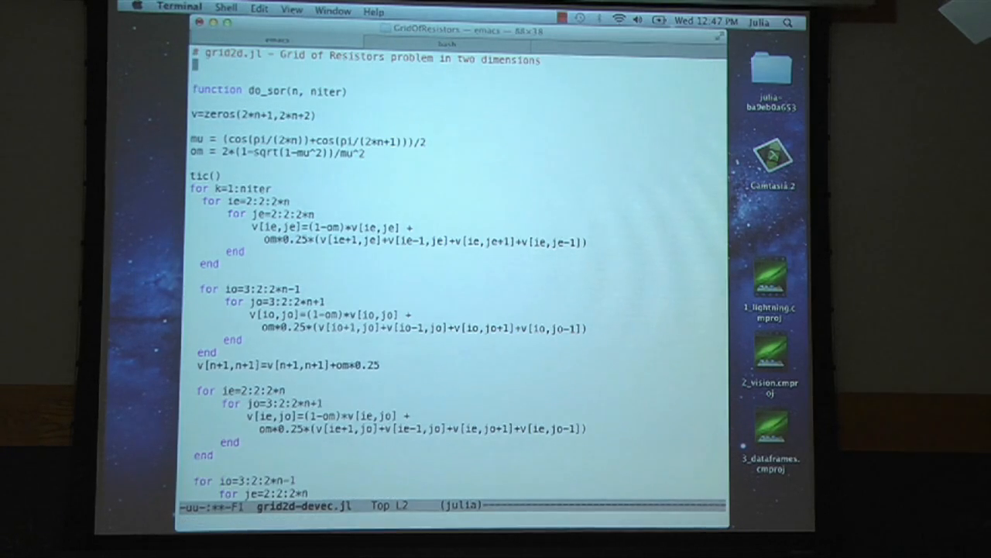
- Close grid2d-devec.jl and rerun grid2d-vec.jl 1000, taking about 3 seconds
{"action": "type", "text": "# Devec"}
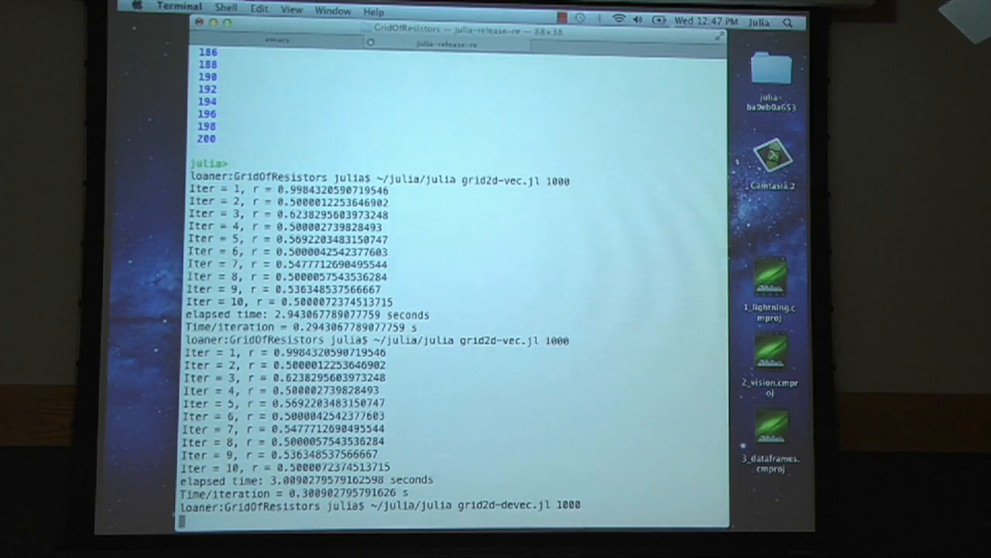
{"action": "scroll", "scroll_direction": "down", "scroll_amount": 3}
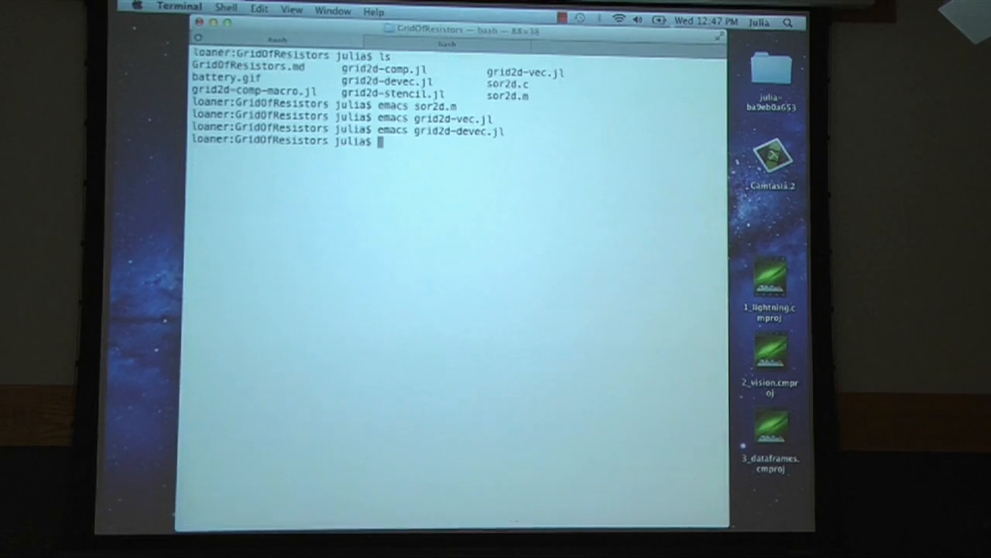
- Open grid2d-stencil.jl in emacs after the devectorised version times at about 1.15 s
{"action": "type", "text": "emacs grid2d-devec.jl"}
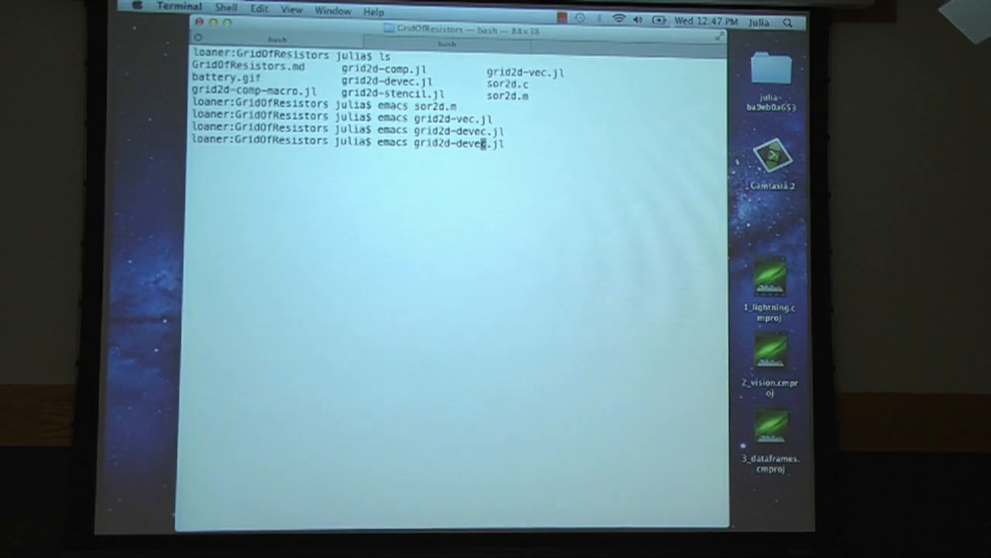
{"action": "type", "text": "grid2d-stencil"}
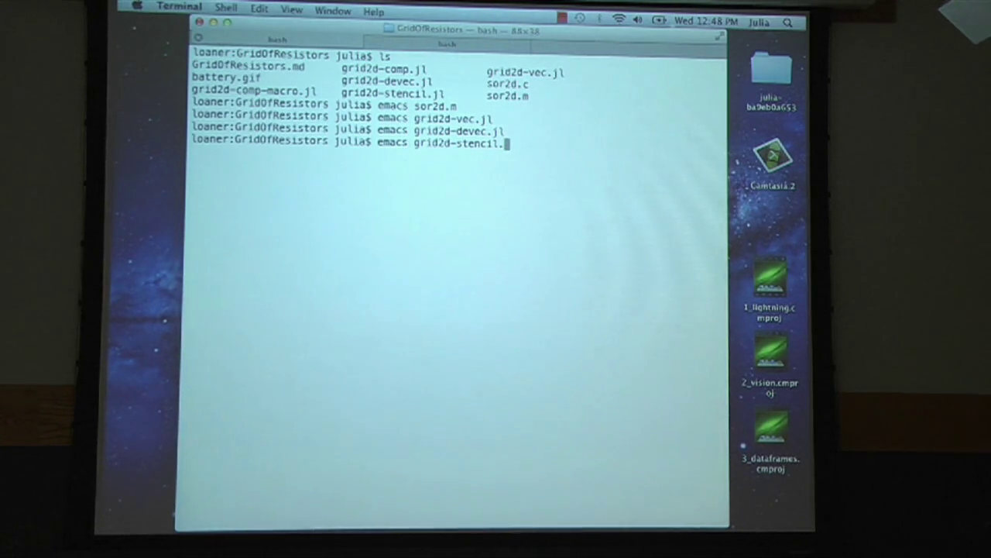
{"action": "key", "text": "Return"}
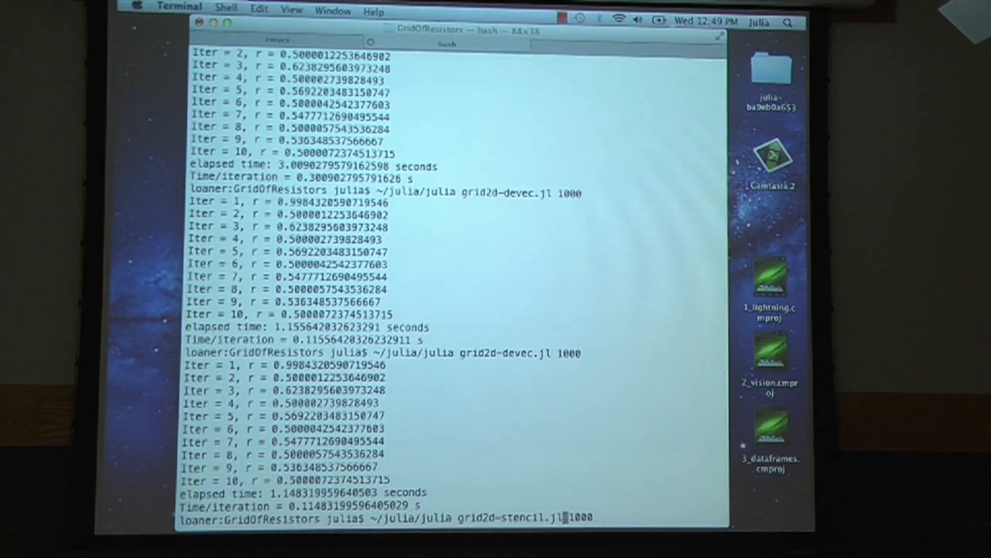
- Time grid2d-stencil.jl with n of 1000 (about 1.16 s) and return to the stencil file
{"action": "key", "text": "Return"}
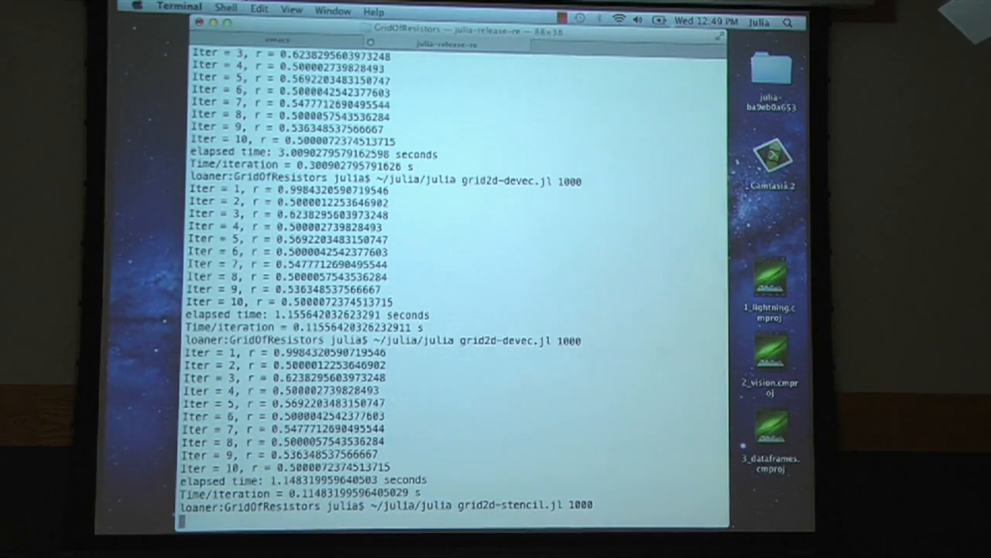
{"action": "scroll", "scroll_direction": "down", "scroll_amount": 3}
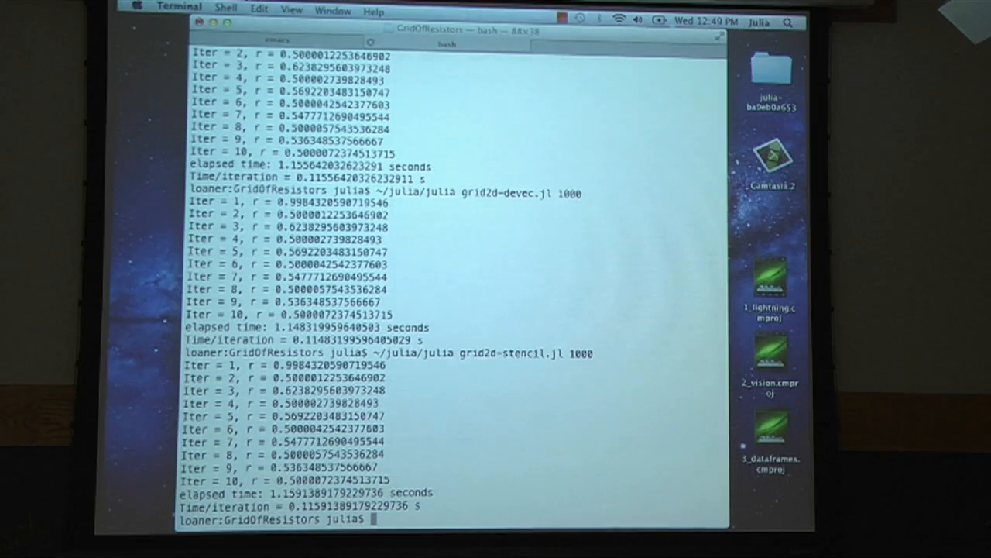
{"action": "left_click", "coordinate": [277, 39]}
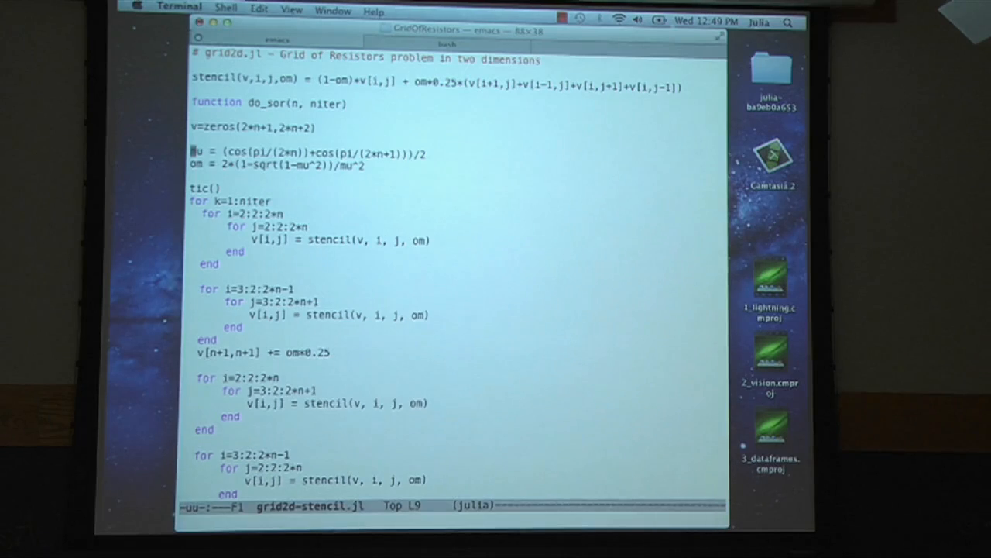
- Make mu and om constants, drop om from stencil calls, and save
{"action": "type", "text": "const"}
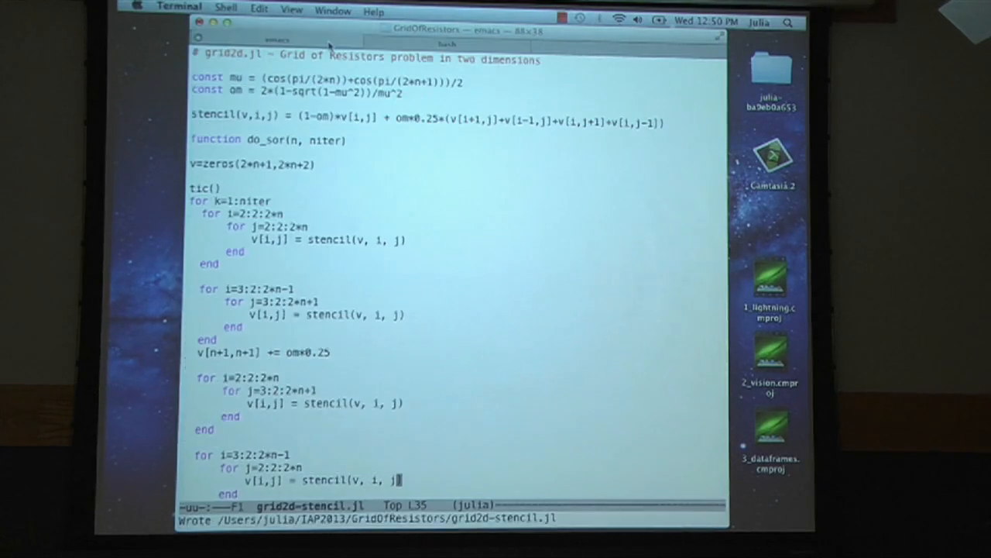
{"action": "scroll", "scroll_direction": "down", "scroll_amount": 3}
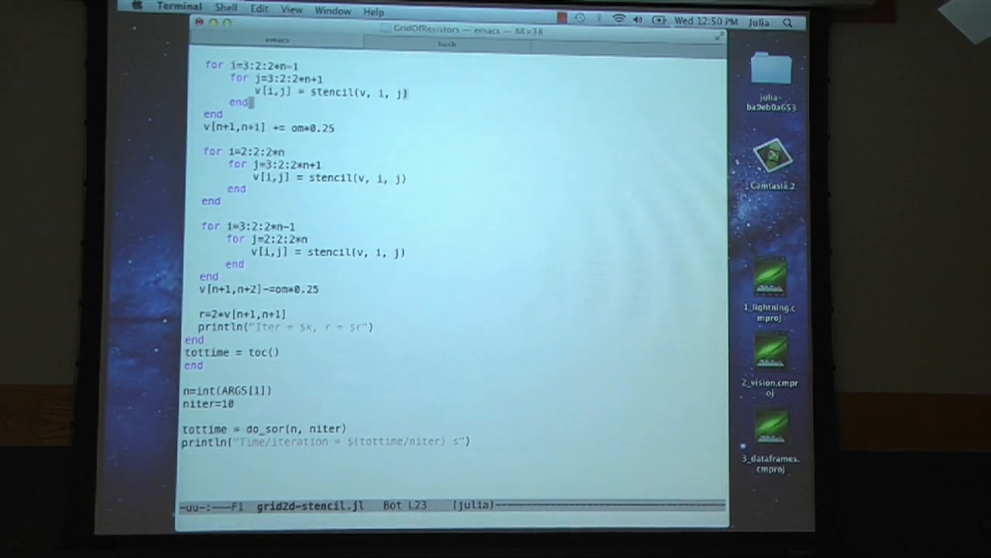
{"action": "scroll", "scroll_direction": "up", "scroll_amount": 3}
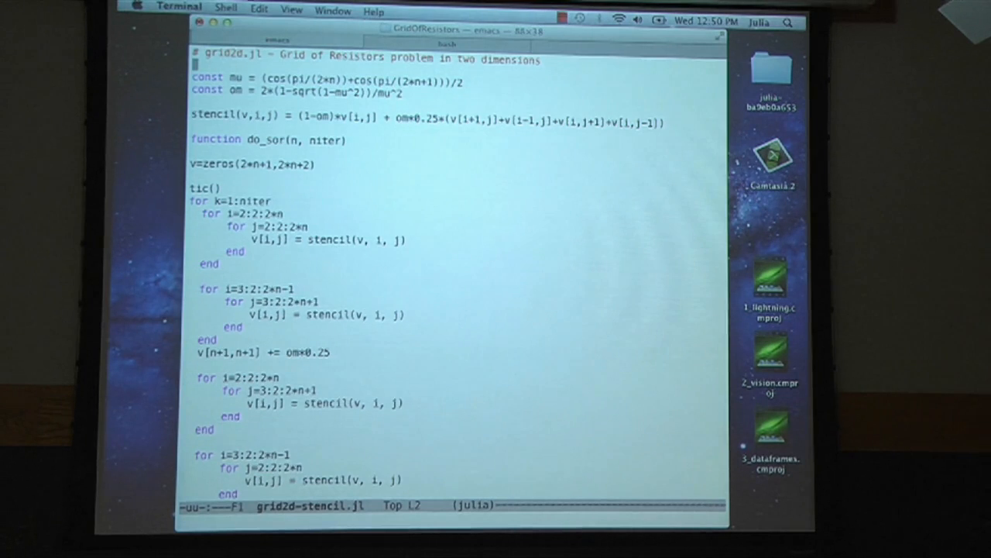
{"action": "scroll", "scroll_direction": "down", "scroll_amount": 3}
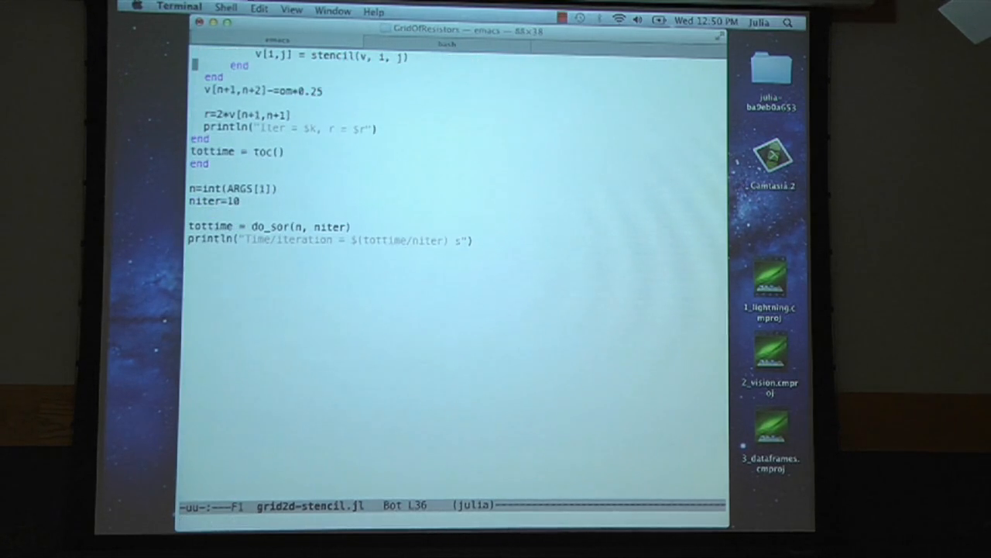
- Move the n=int(ARGS[1]) line to the top of the file and quit emacs
{"action": "left_click", "coordinate": [191, 188]}
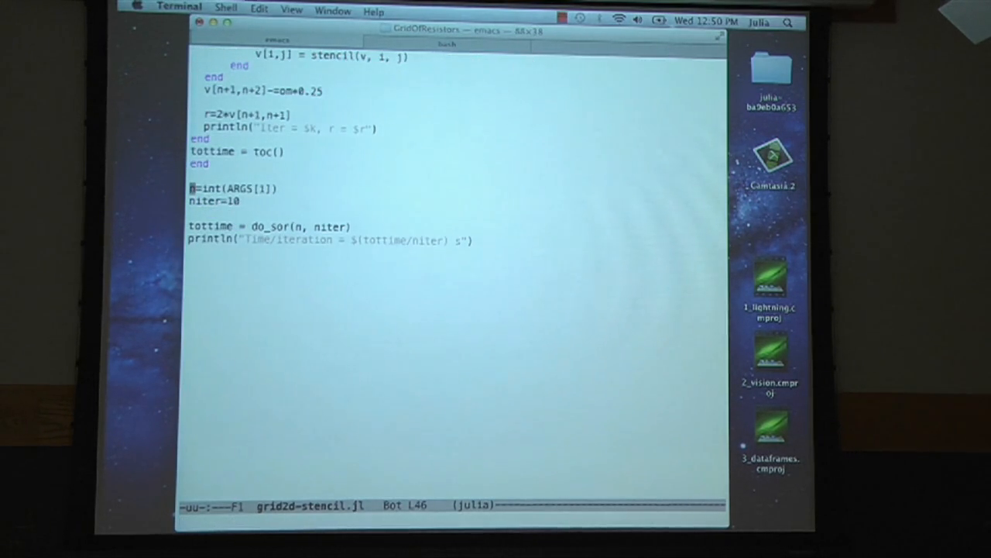
{"action": "key", "text": "ctrl+k"}
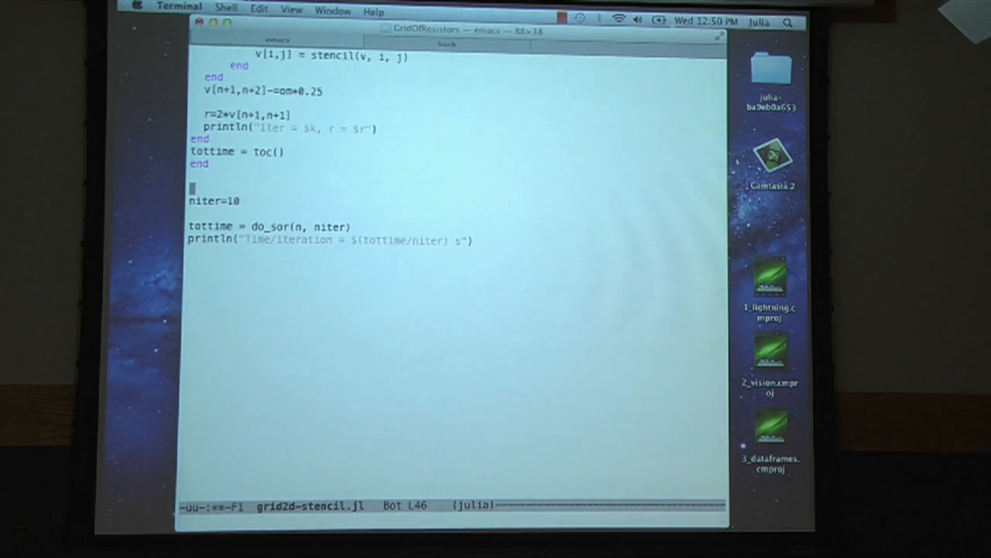
{"action": "key", "text": "ctrl+r"}
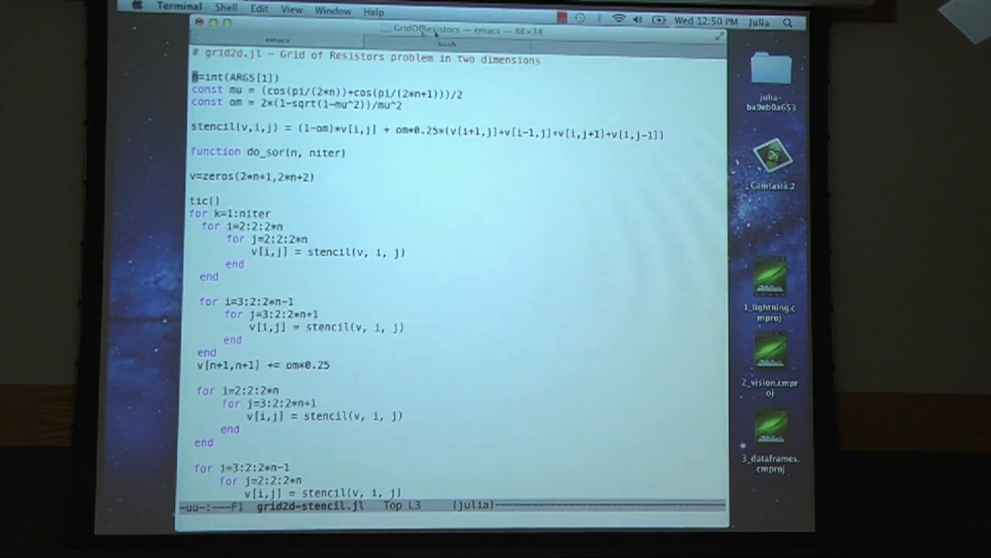
{"action": "left_click", "coordinate": [447, 44]}
{"action": "type", "text": "emacs grid2d-co"}
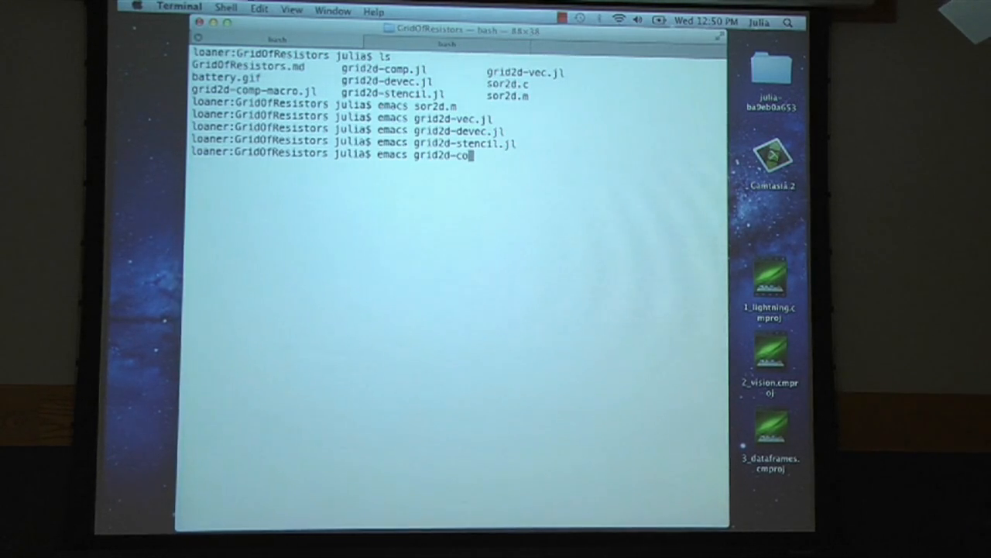
- Open grid2d-comp.jl in emacs and review its comprehension-based updates
{"action": "key", "text": "tab"}
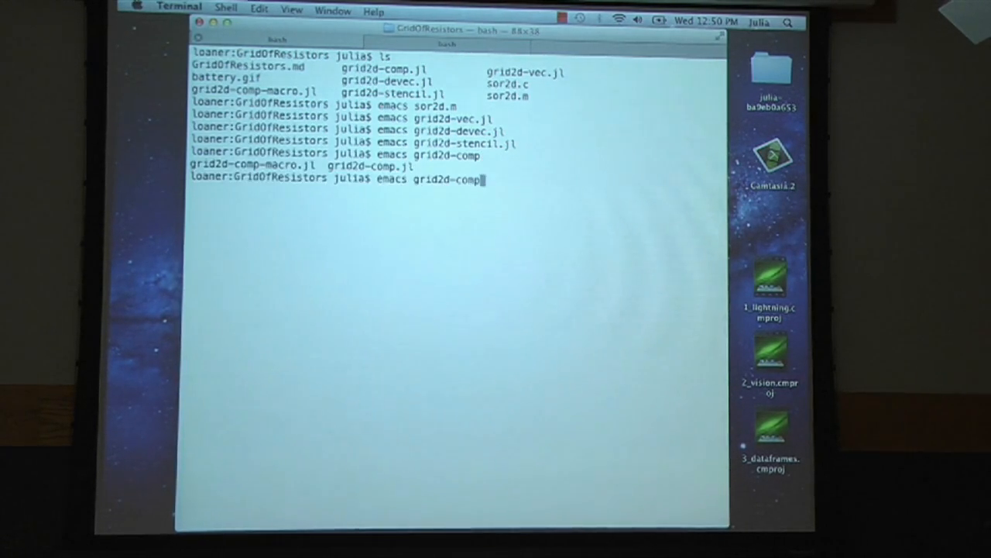
{"action": "type", "text": ".jl"}
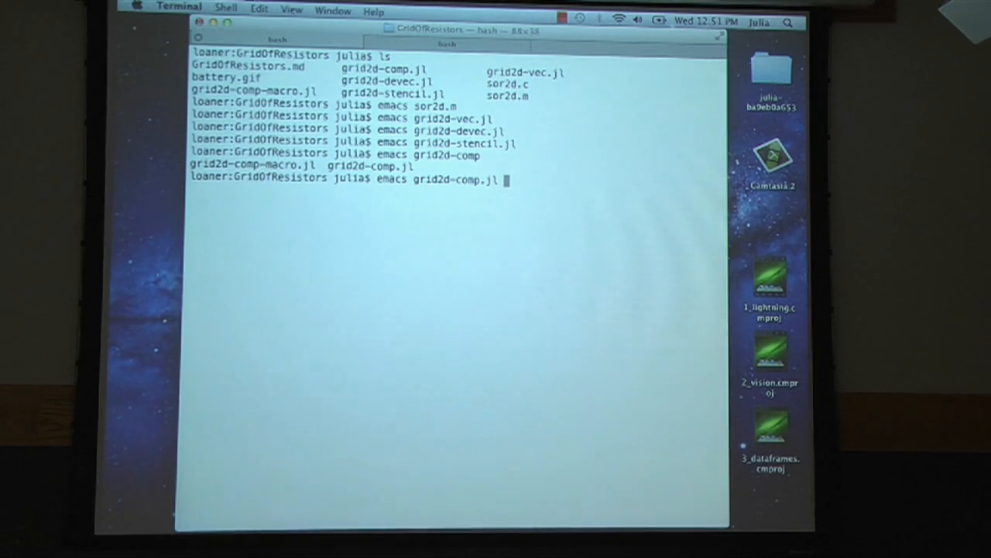
{"action": "key", "text": "Return"}
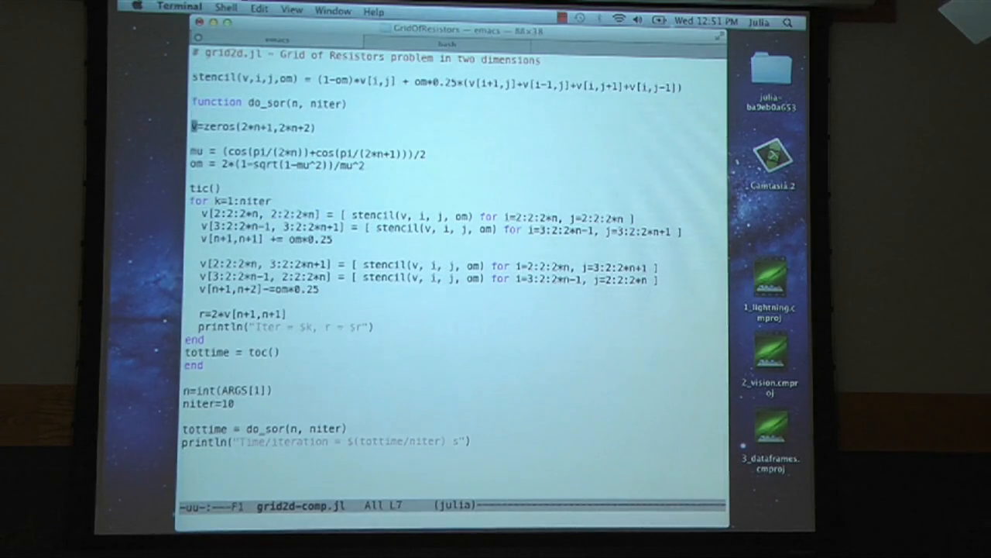
{"action": "left_click", "coordinate": [194, 187]}
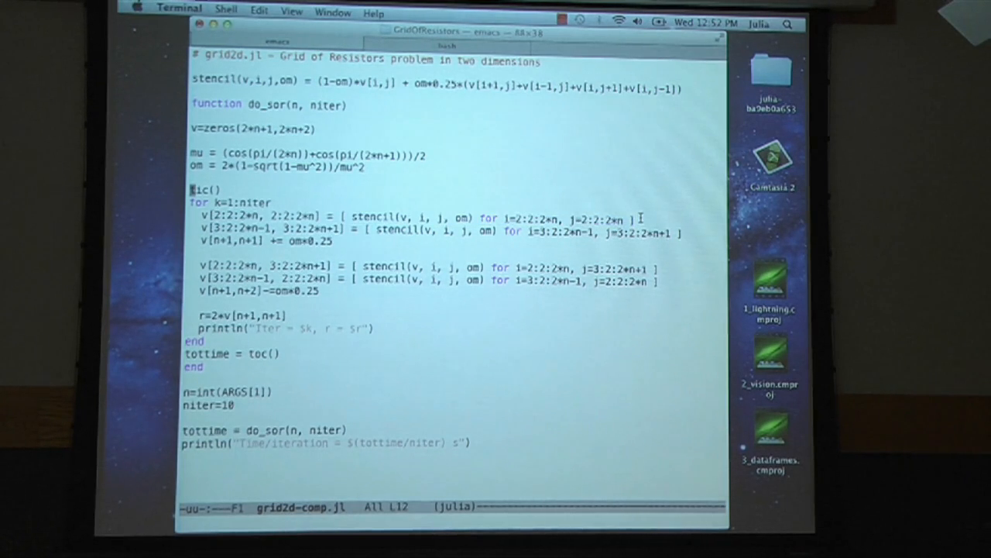
{"action": "mouse_move", "coordinate": [455, 218]}
{"action": "type", "text": "emacs grid2d-comp-macro.jl"}
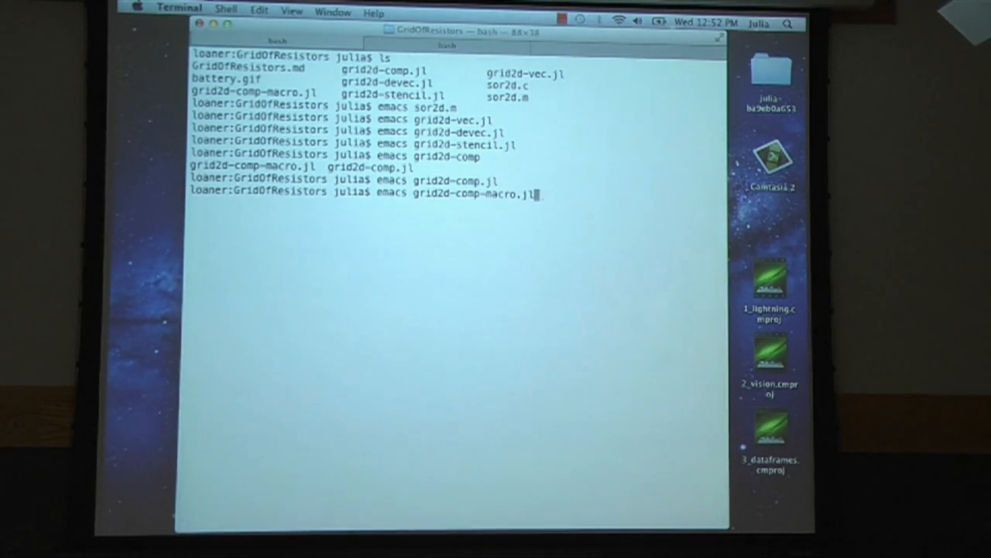
- Open grid2d-comp-macro.jl in emacs to review the sor_iter macro, then close it
{"action": "key", "text": "Return"}
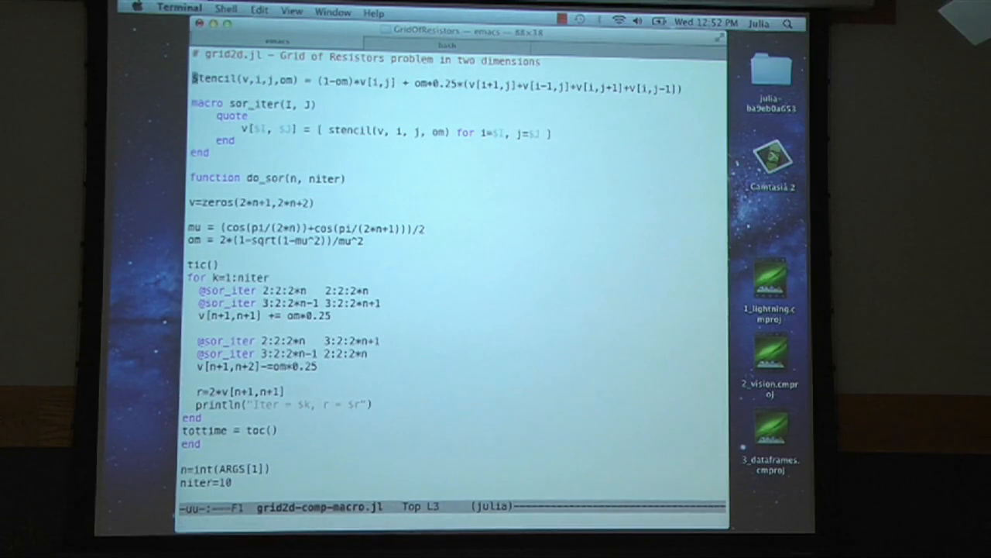
{"action": "left_click", "coordinate": [193, 127]}
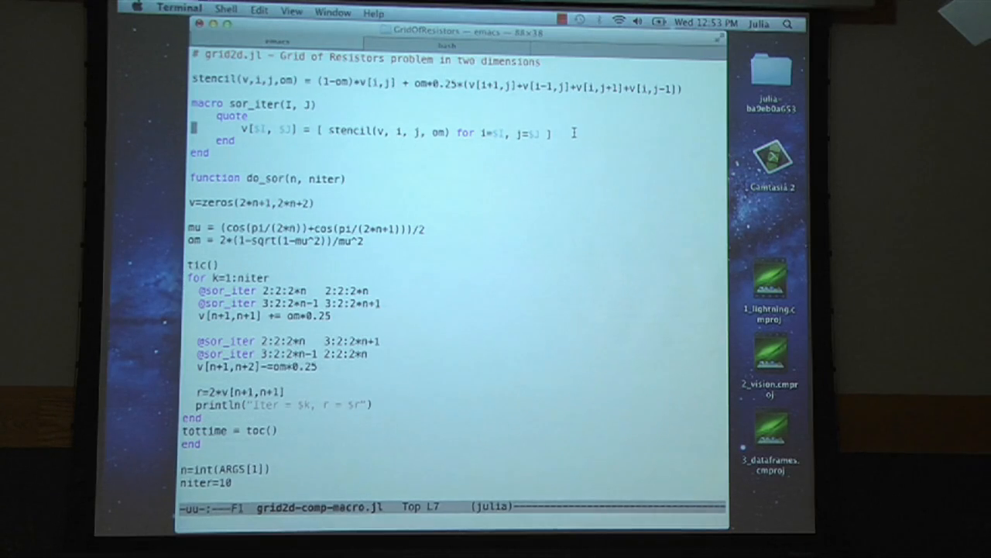
{"action": "mouse_move", "coordinate": [200, 290]}
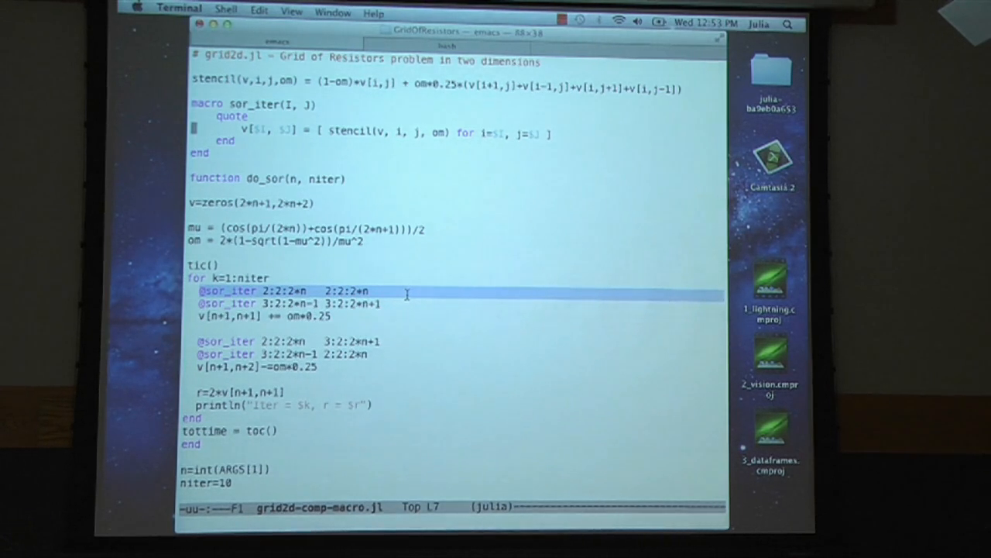
{"action": "left_click", "coordinate": [407, 294]}
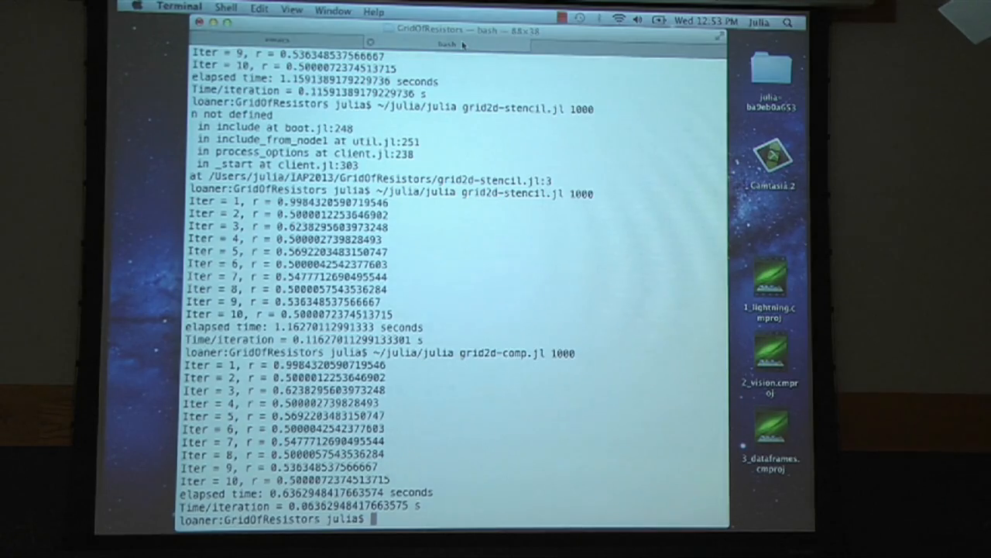
- Run the Julia solver with n of 1000 and scroll to its first iteration results
{"action": "type", "text": "~/julia/julia grid2d-comp.jl 100"}
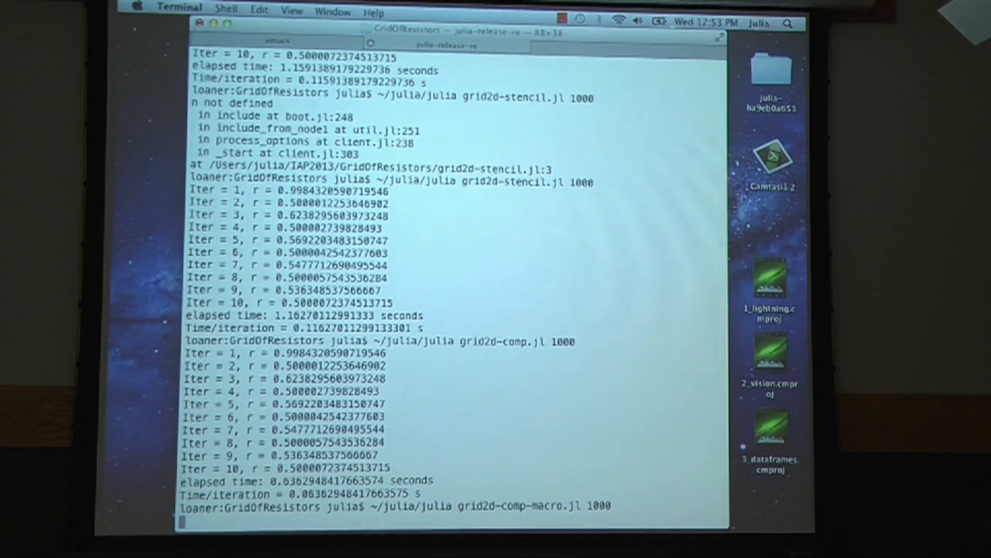
{"action": "scroll", "scroll_direction": "down", "scroll_amount": 3}
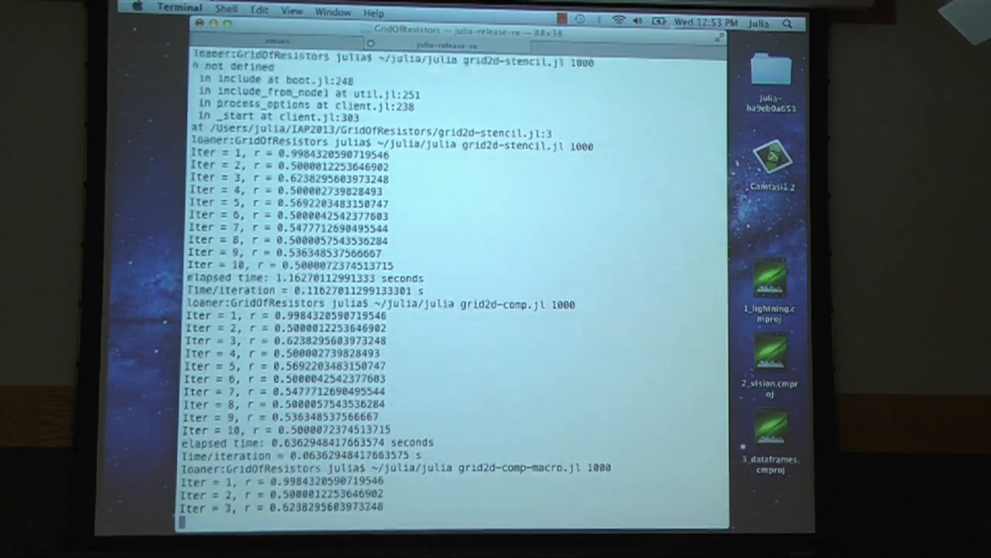